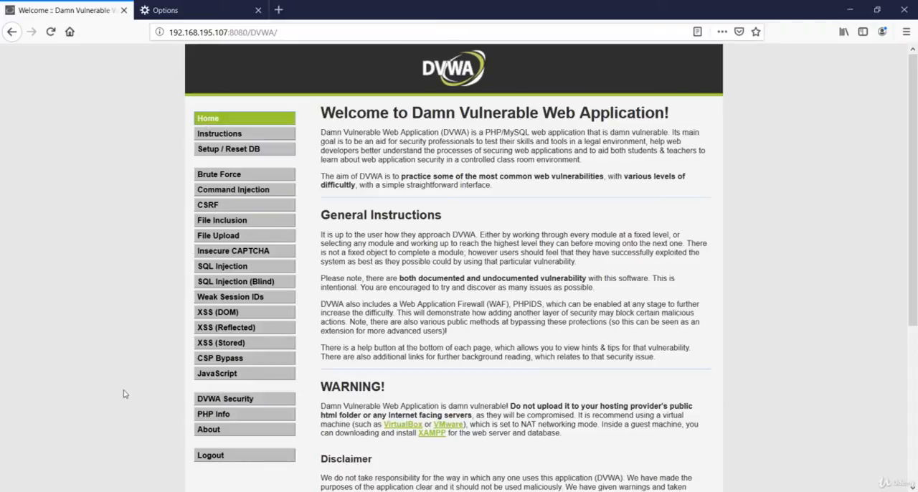
Confirm DVWA security is set to Low, then go to the File Upload page
{"action": "left_click", "coordinate": [225, 398]}
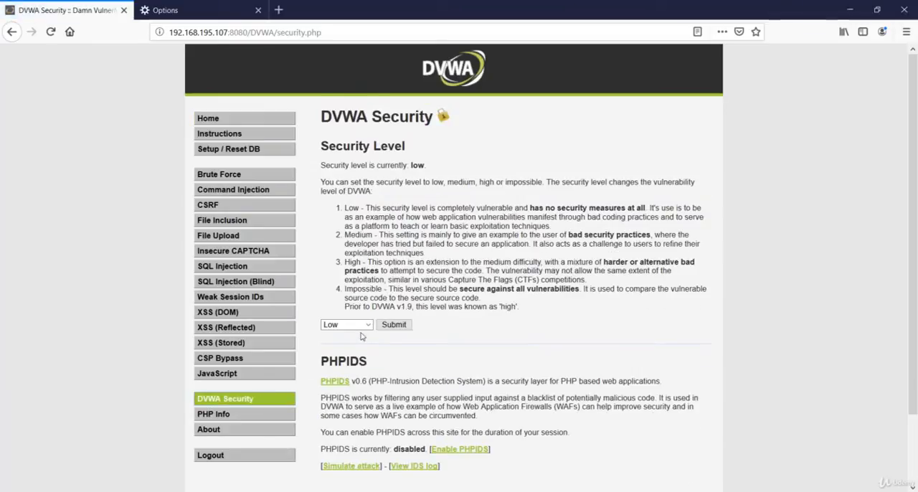
{"action": "mouse_move", "coordinate": [375, 339]}
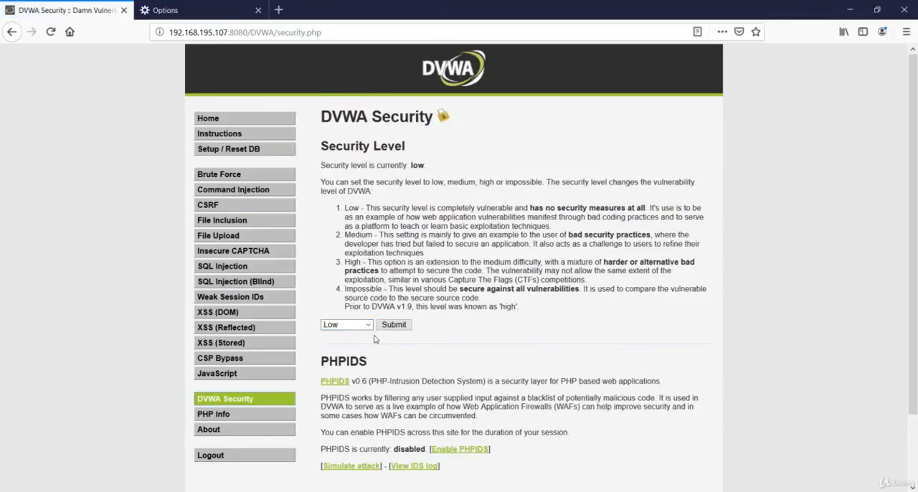
{"action": "mouse_move", "coordinate": [218, 235]}
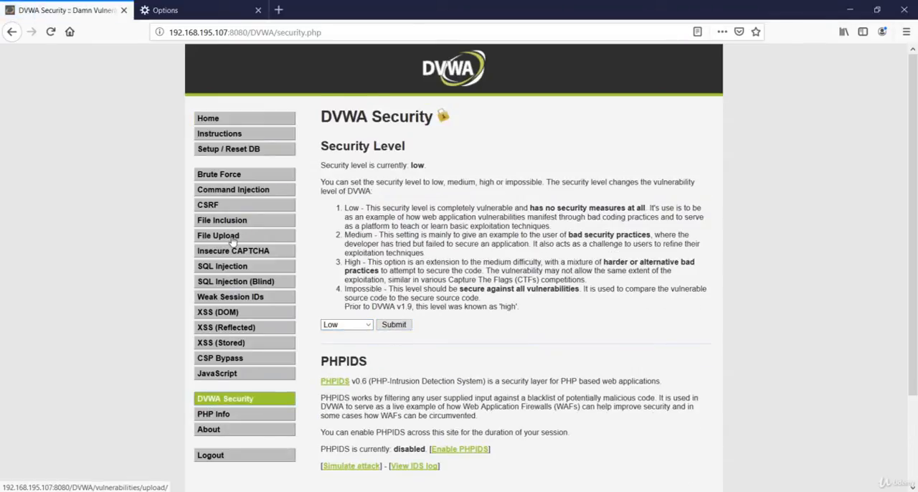
{"action": "left_click", "coordinate": [218, 235]}
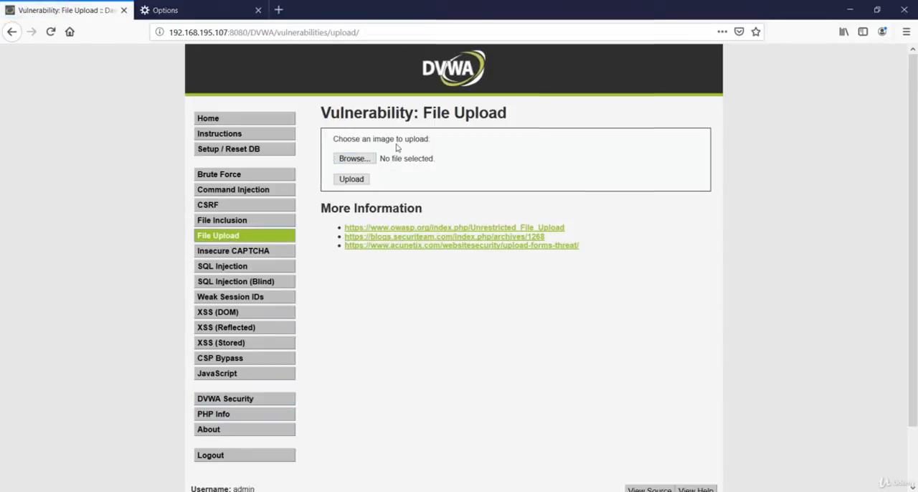
{"action": "mouse_move", "coordinate": [349, 300]}
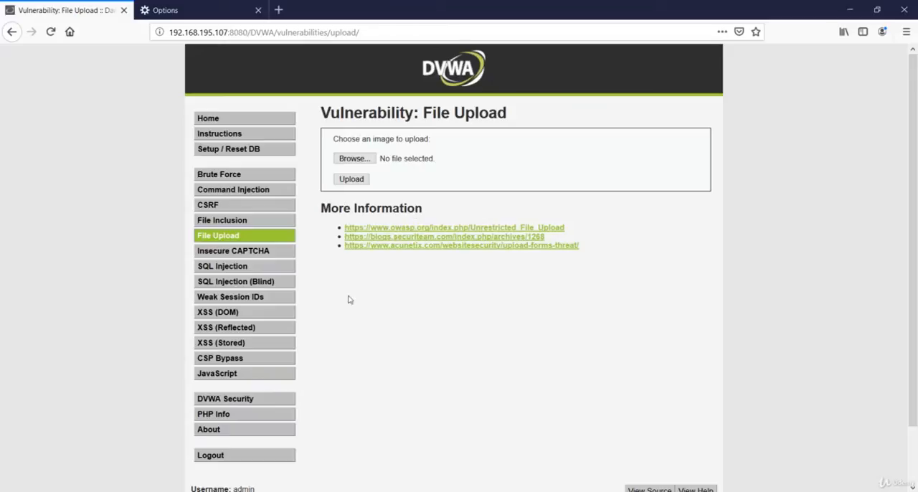
{"action": "mouse_move", "coordinate": [359, 264]}
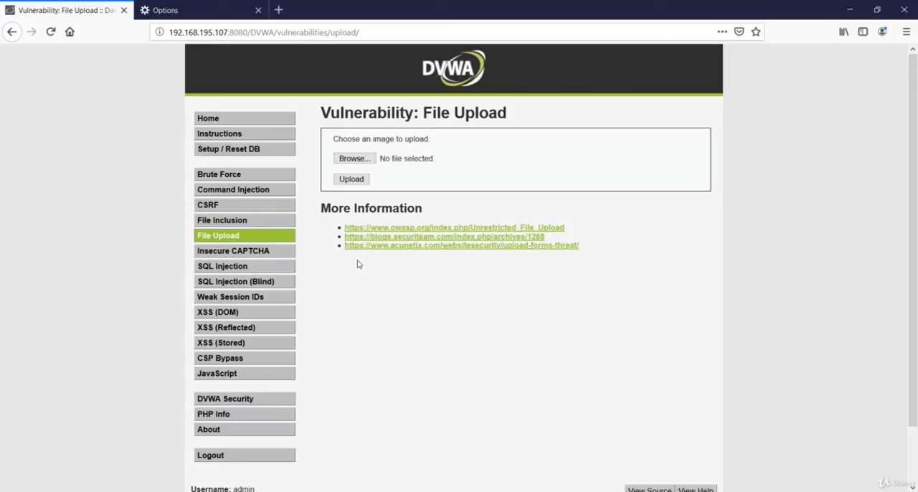
Upload image.png from the Desktop through the File Upload form
{"action": "left_click", "coordinate": [353, 159]}
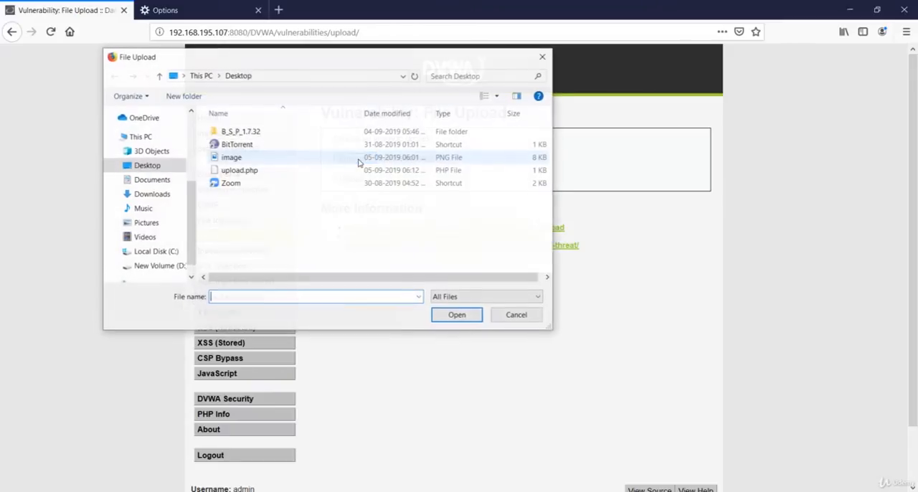
{"action": "left_click", "coordinate": [231, 157]}
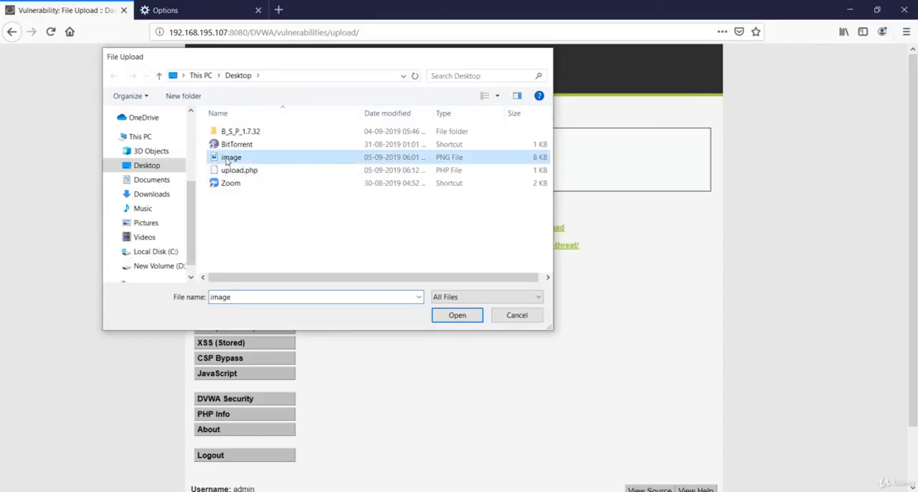
{"action": "left_click", "coordinate": [457, 315]}
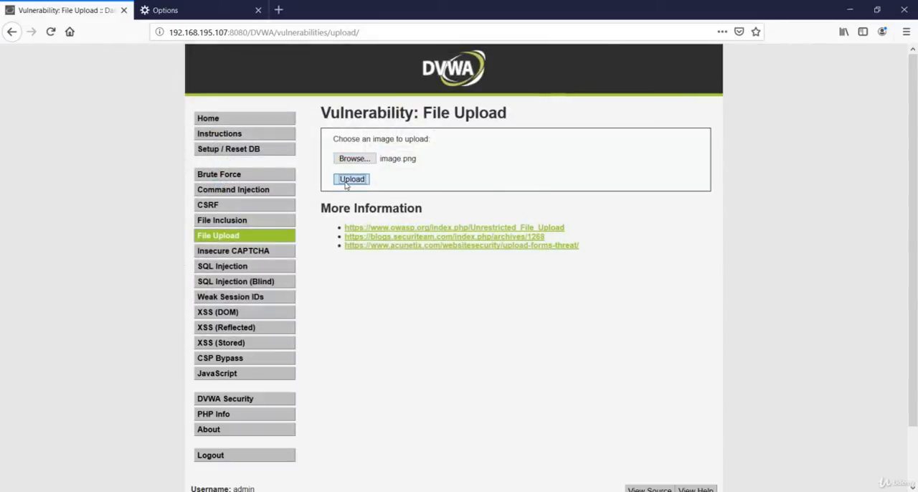
{"action": "left_click", "coordinate": [352, 179]}
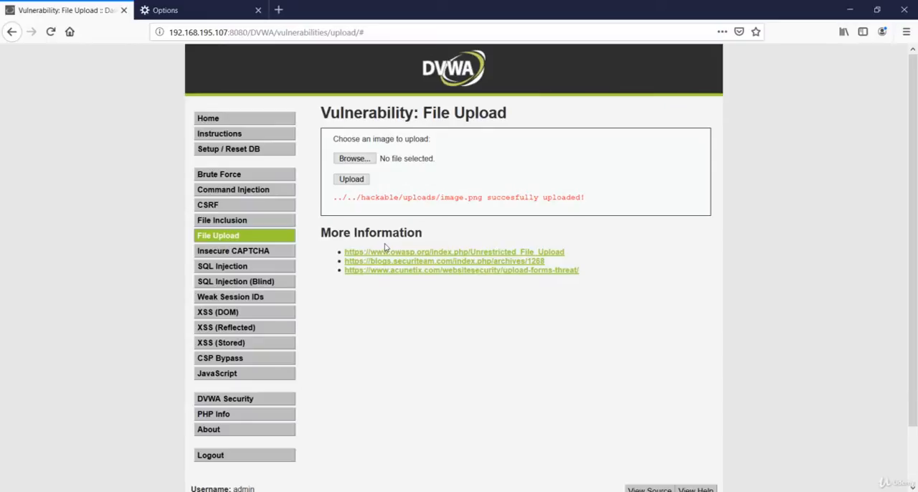
{"action": "mouse_move", "coordinate": [416, 216]}
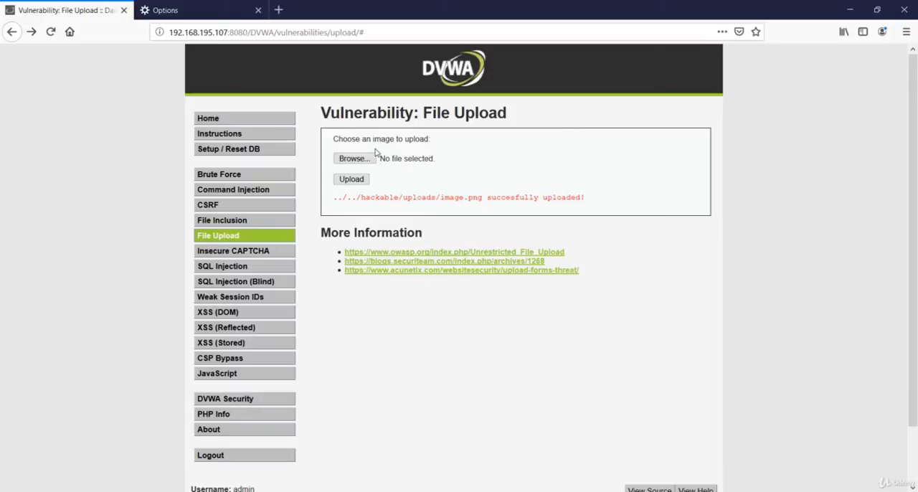
{"action": "mouse_move", "coordinate": [420, 201]}
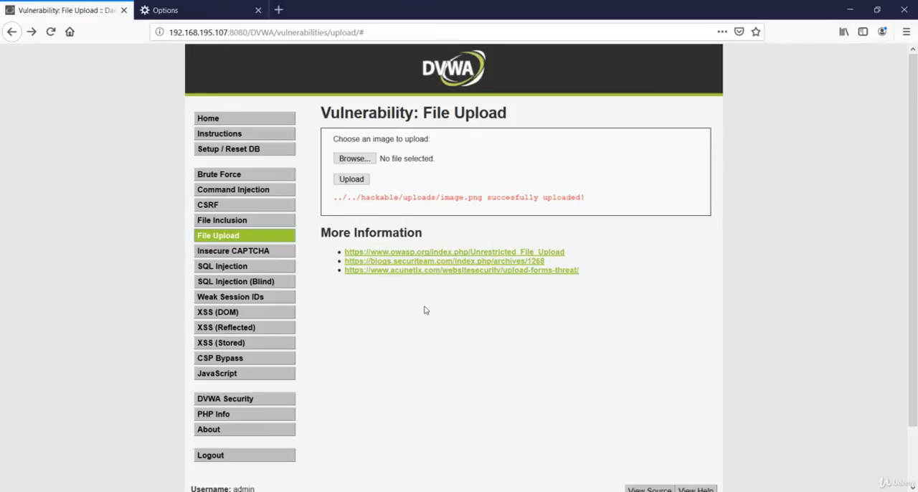
{"action": "mouse_move", "coordinate": [379, 454]}
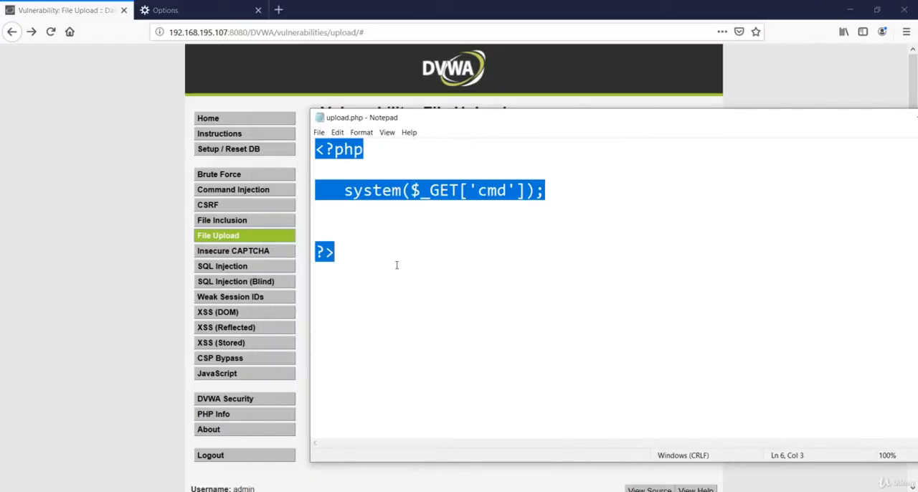
Save the Notepad PHP command script to the Desktop as cmd.php
{"action": "left_click", "coordinate": [397, 265]}
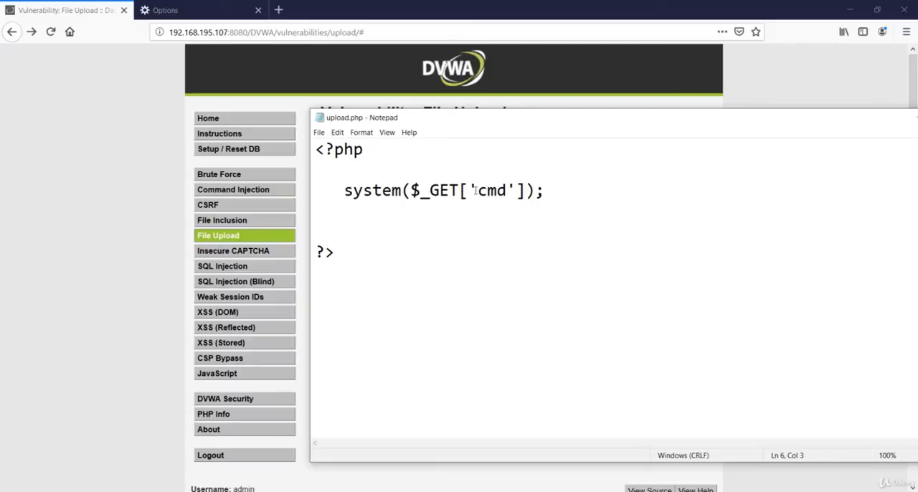
{"action": "double_click", "coordinate": [491, 190]}
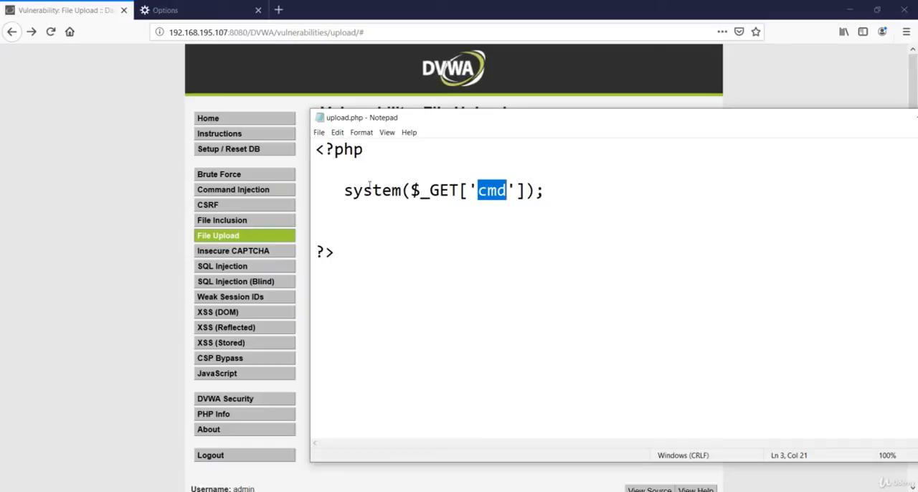
{"action": "left_click", "coordinate": [318, 132]}
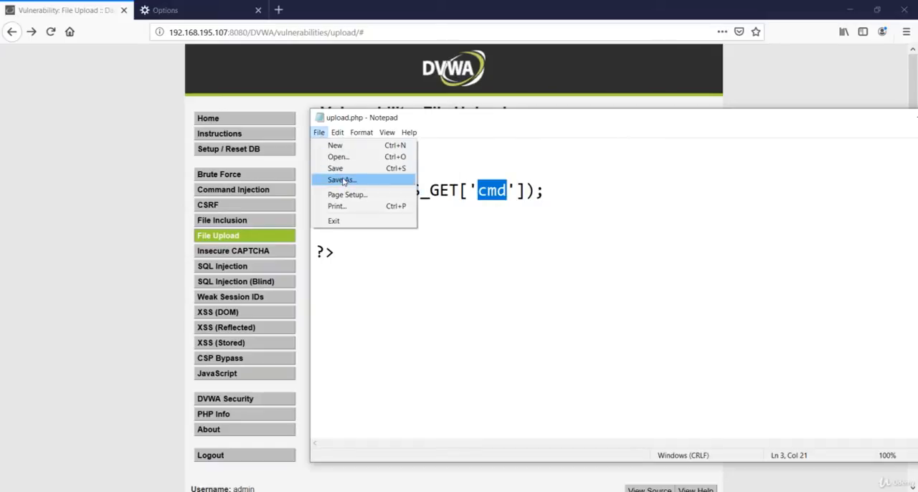
{"action": "left_click", "coordinate": [341, 179]}
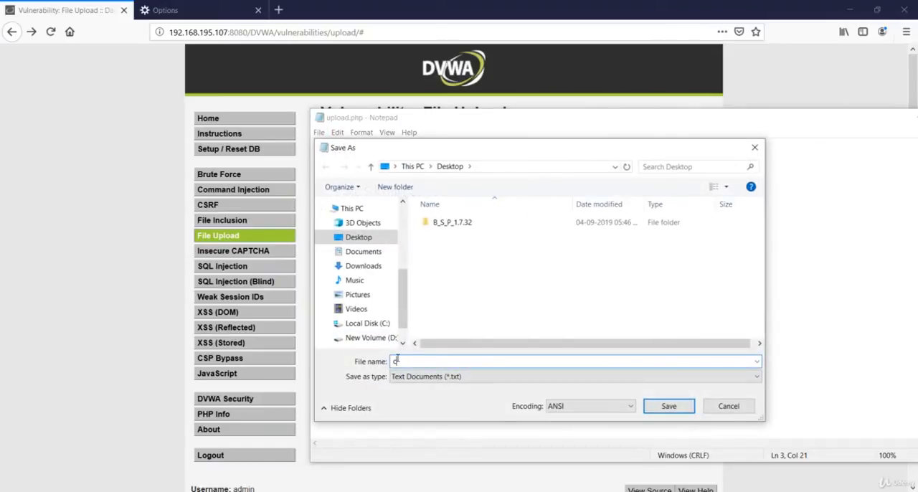
{"action": "type", "text": "cmd.php"}
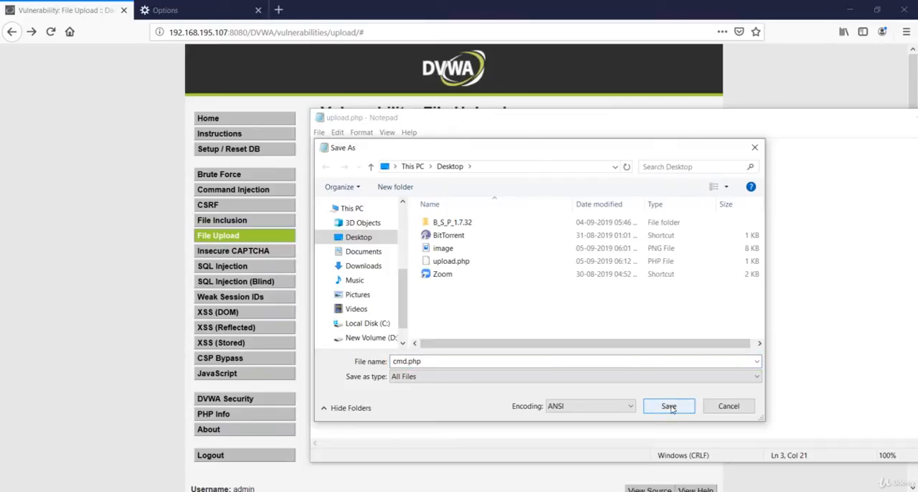
{"action": "left_click", "coordinate": [667, 406]}
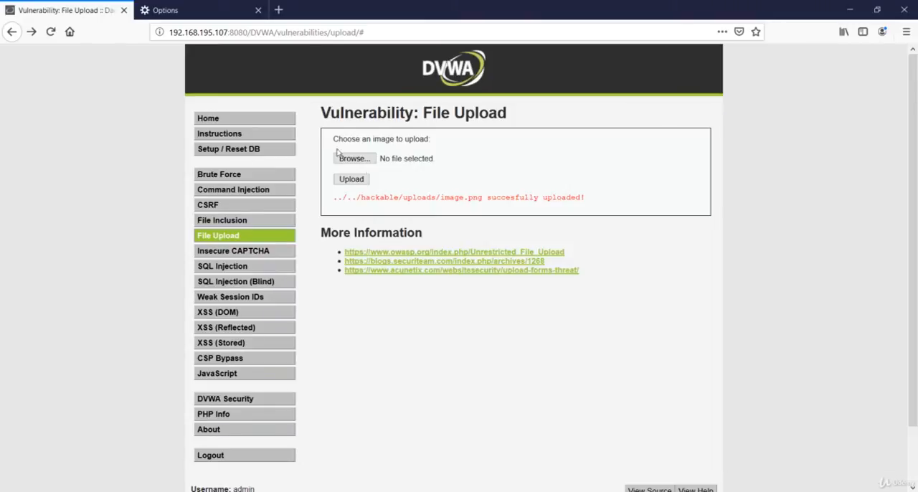
Choose cmd.php from the Desktop and upload it through the File Upload form
{"action": "left_click", "coordinate": [353, 159]}
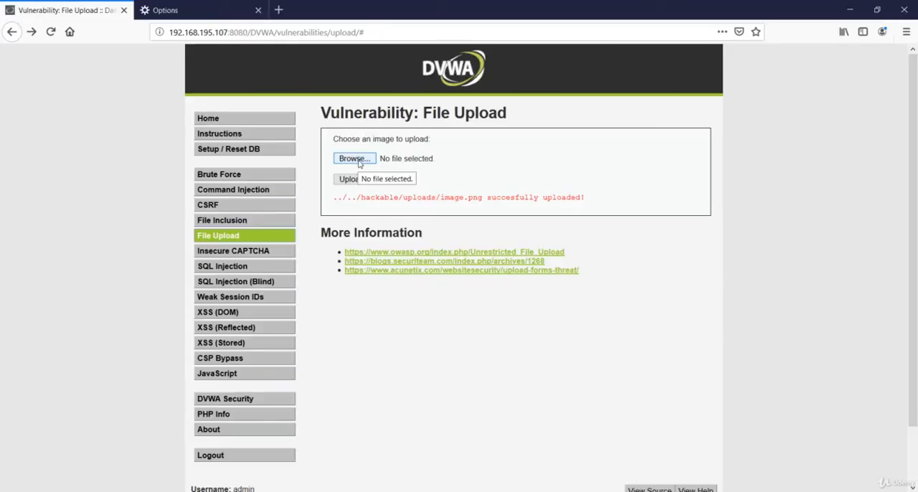
{"action": "left_click", "coordinate": [352, 158]}
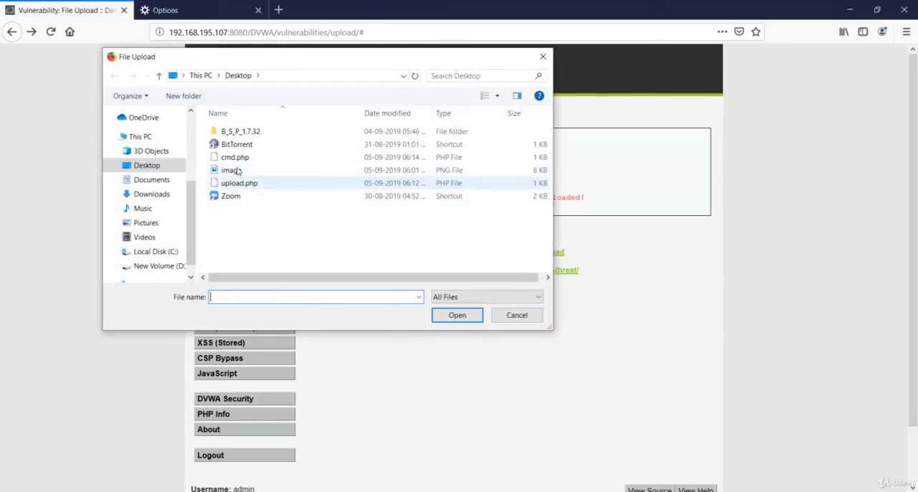
{"action": "left_click", "coordinate": [456, 315]}
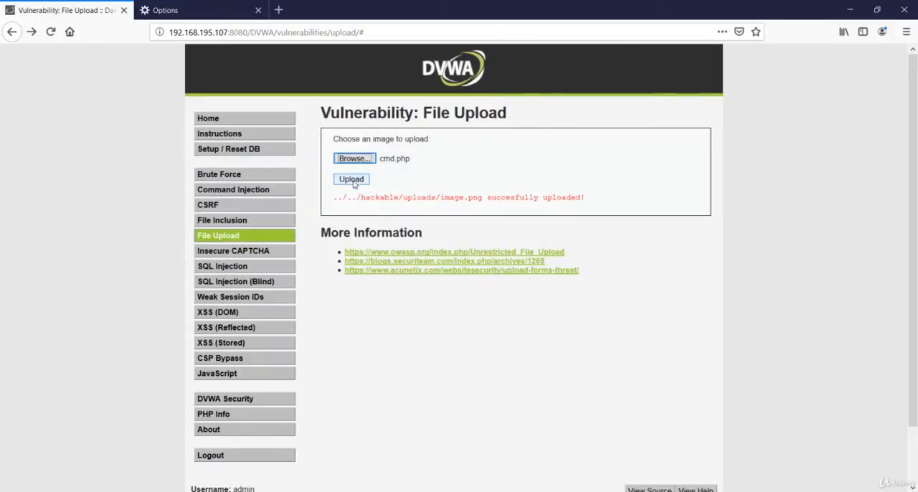
{"action": "left_click", "coordinate": [351, 178]}
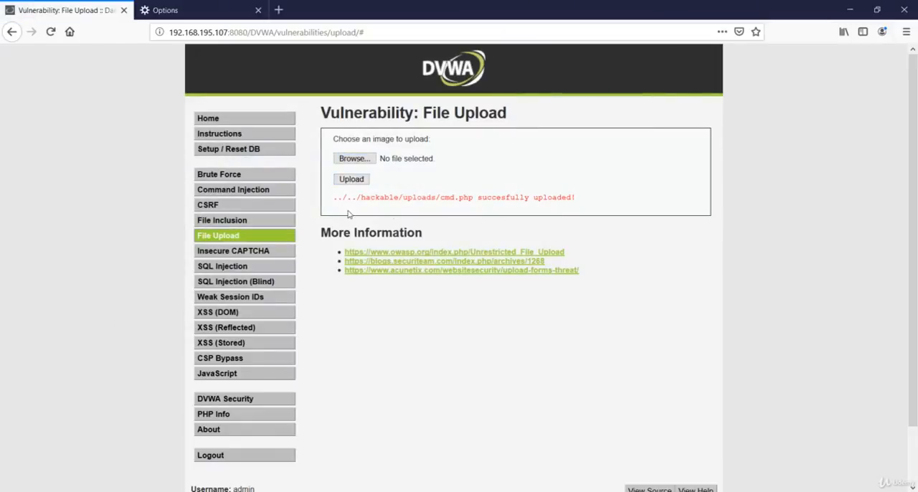
{"action": "mouse_move", "coordinate": [360, 197]}
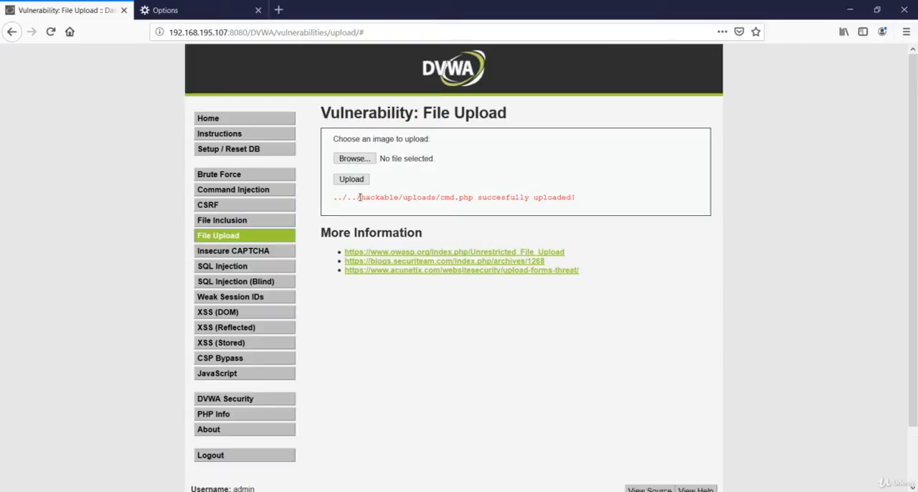
Run ipconfig via uploads/cmd.php?cmd=ipconfig, set security to Medium, and reopen File Upload
{"action": "left_click_drag", "start_coordinate": [359, 197], "coordinate": [464, 197]}
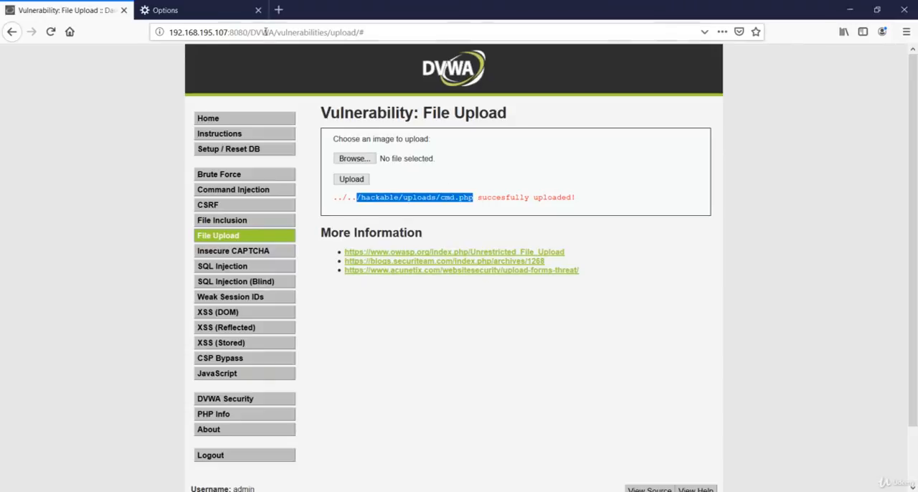
{"action": "left_click", "coordinate": [319, 32]}
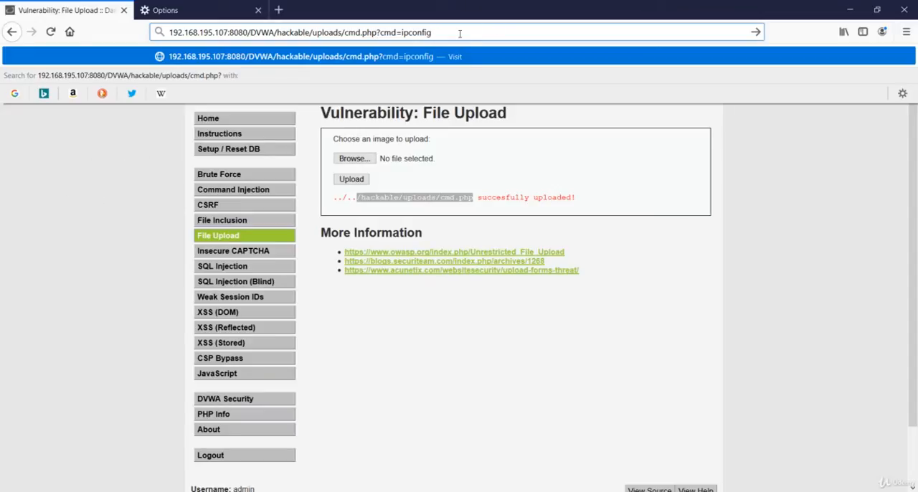
{"action": "double_click", "coordinate": [416, 32]}
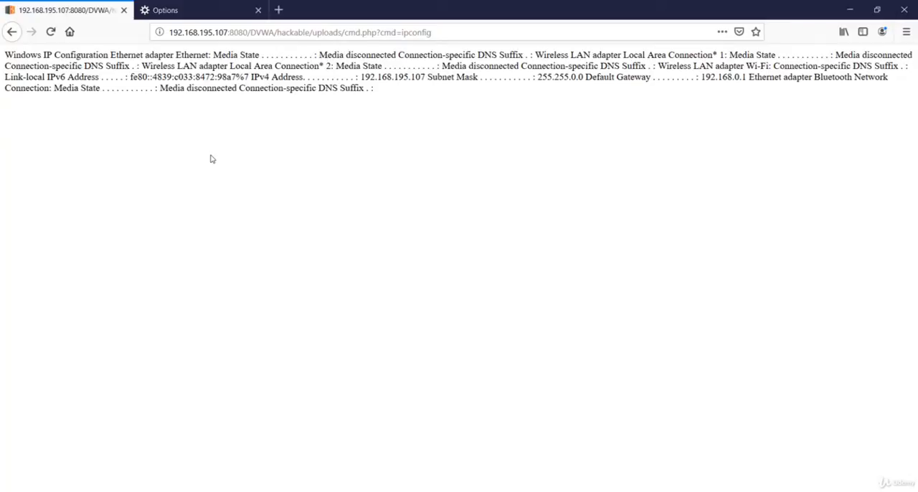
{"action": "mouse_move", "coordinate": [12, 32]}
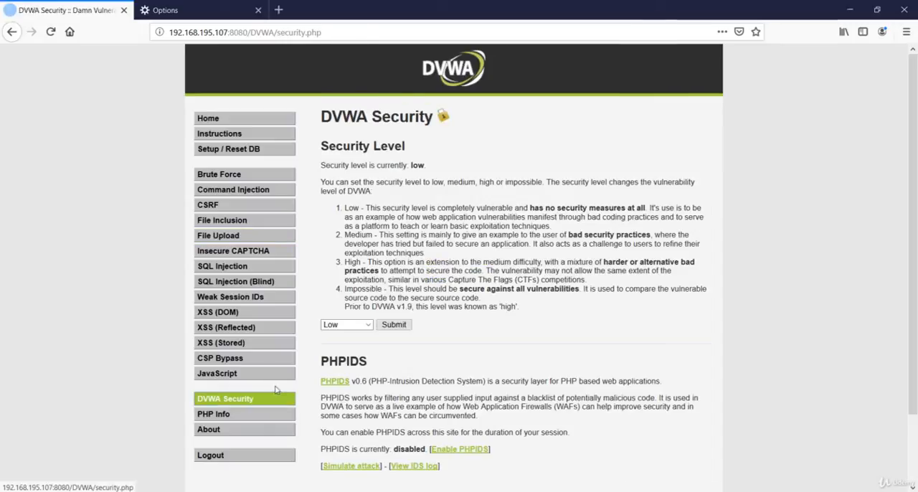
{"action": "left_click", "coordinate": [393, 324]}
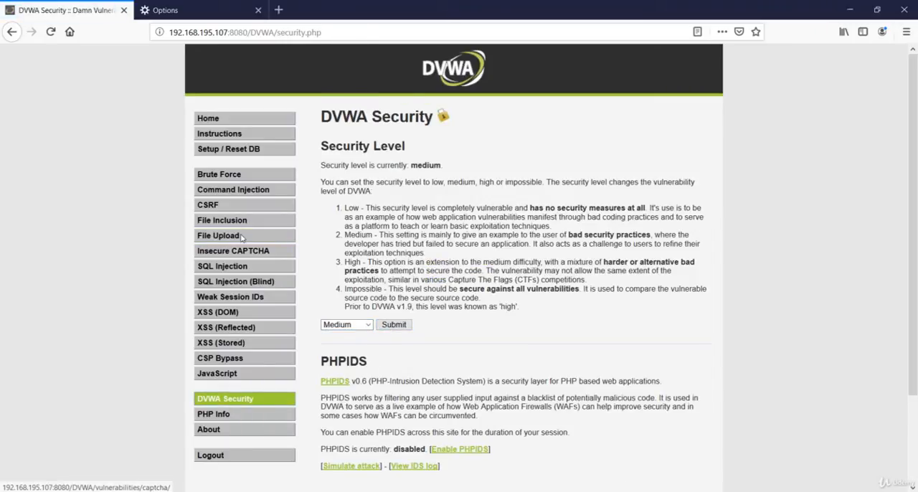
{"action": "left_click", "coordinate": [219, 235]}
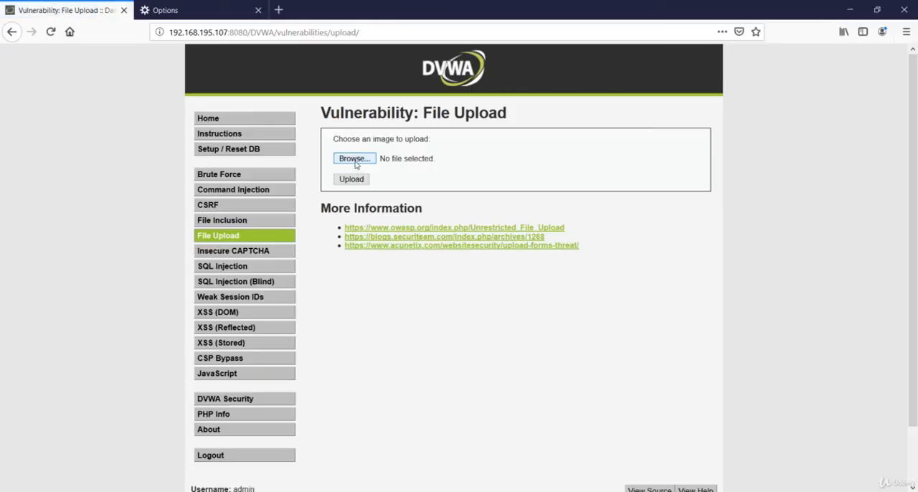
Try uploading the PHP file at medium security and get the JPEG/PNG-only rejection
{"action": "left_click", "coordinate": [354, 159]}
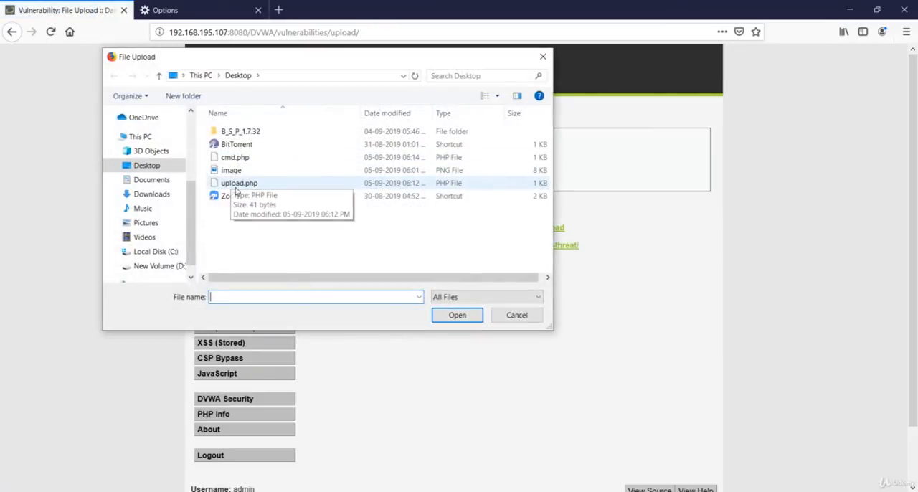
{"action": "left_click", "coordinate": [516, 314]}
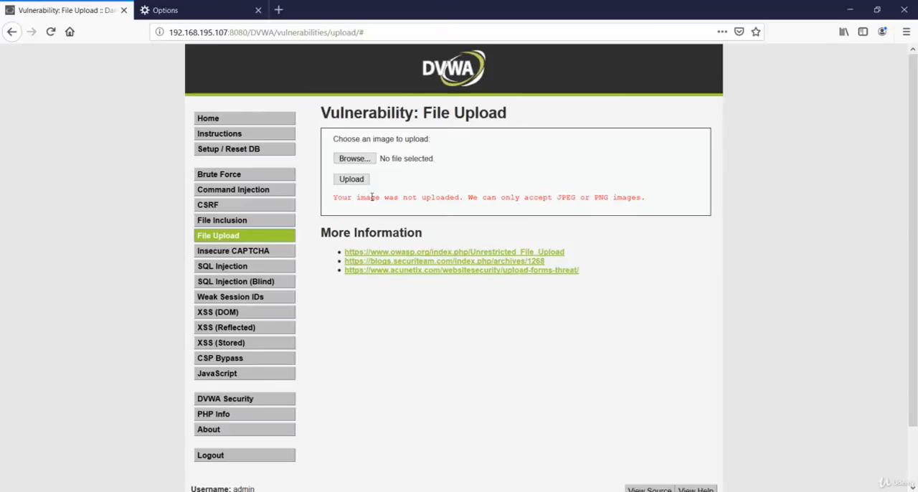
{"action": "mouse_move", "coordinate": [369, 210]}
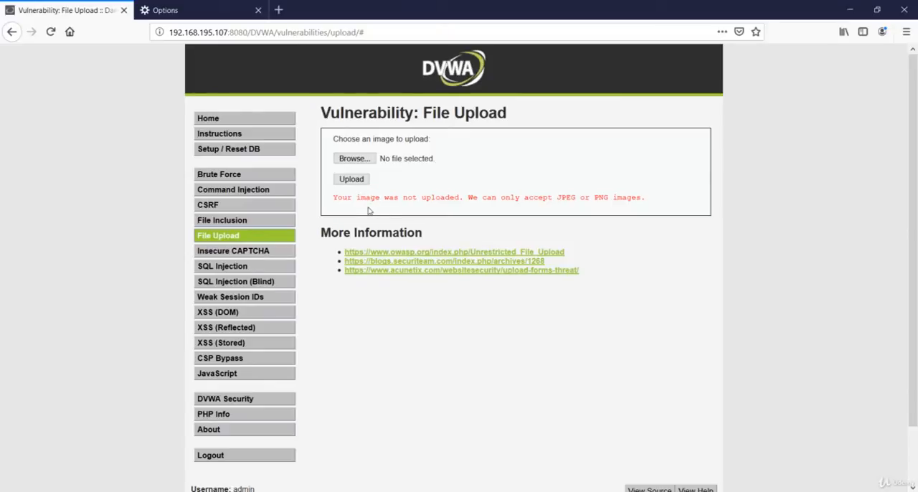
{"action": "left_click_drag", "start_coordinate": [347, 197], "coordinate": [457, 209]}
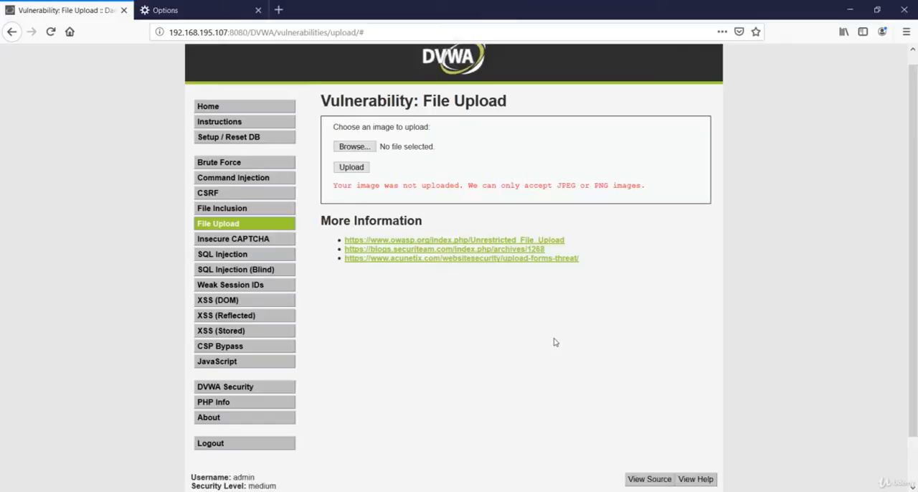
{"action": "scroll", "scroll_direction": "down", "scroll_amount": 3}
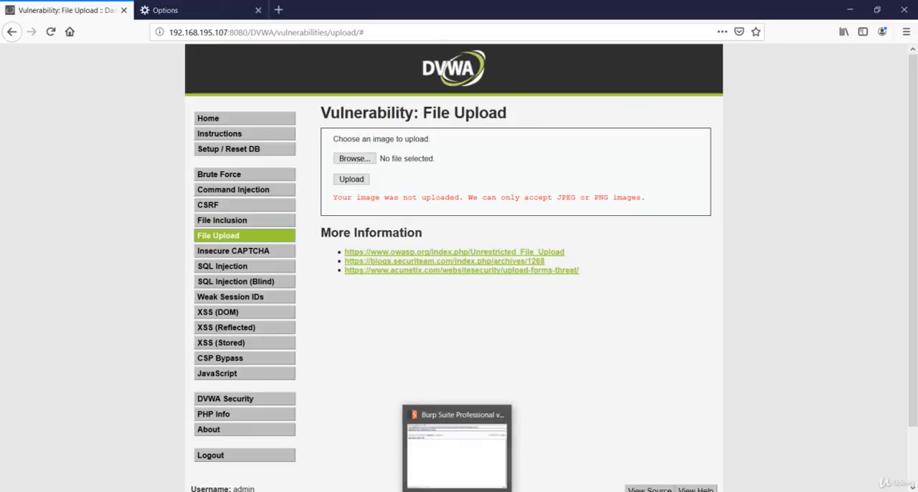
Select cmd.php and submit the upload so Burp intercepts the request
{"action": "left_click", "coordinate": [456, 414]}
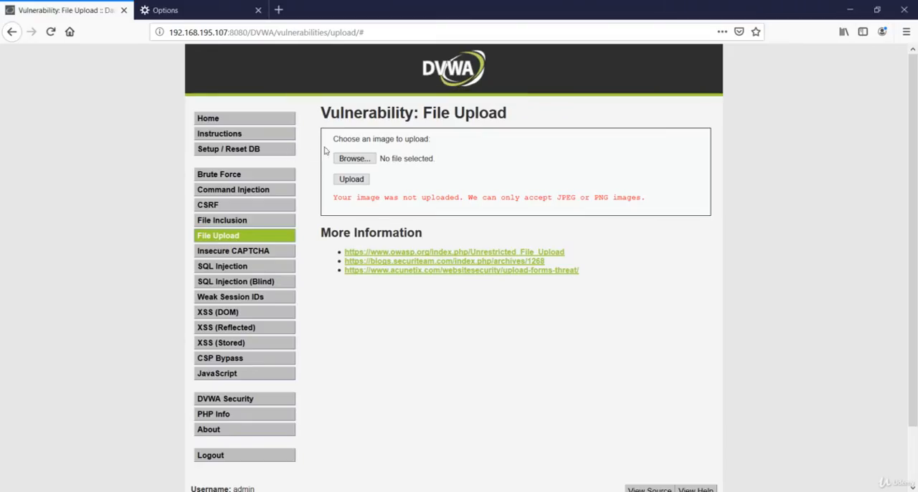
{"action": "left_click", "coordinate": [353, 158]}
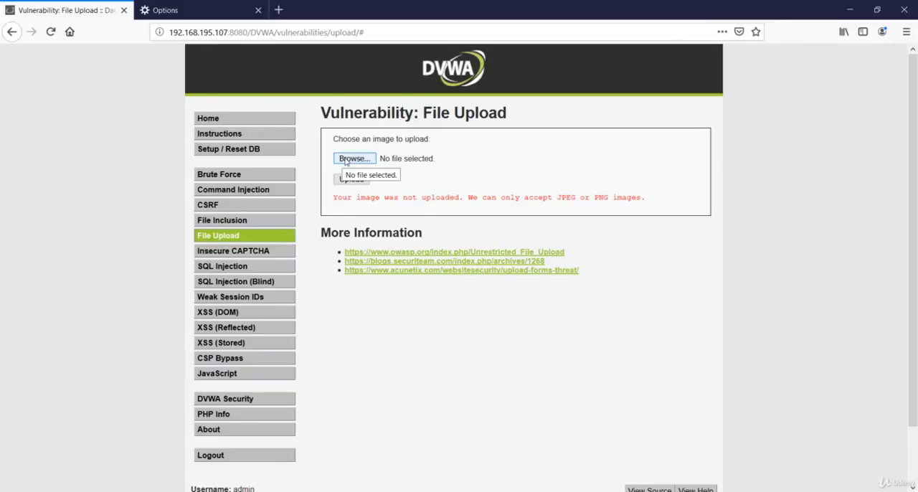
{"action": "left_click", "coordinate": [353, 159]}
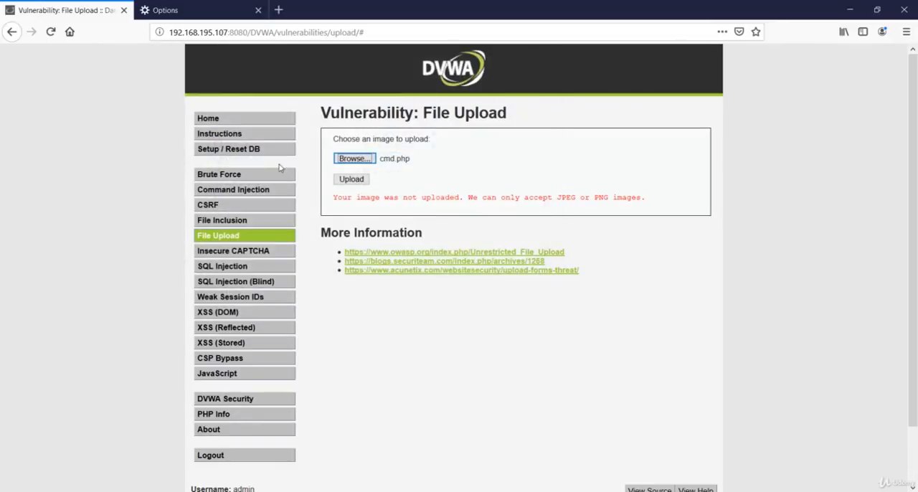
{"action": "left_click", "coordinate": [351, 178]}
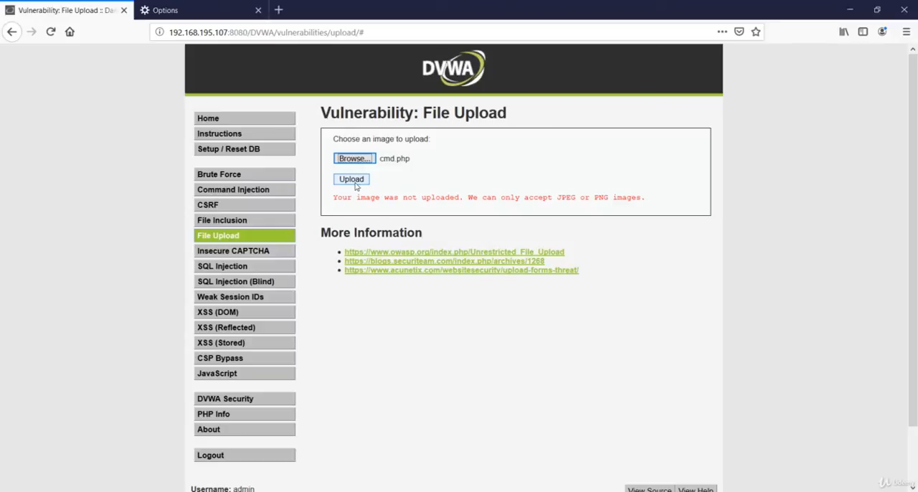
{"action": "left_click", "coordinate": [351, 178]}
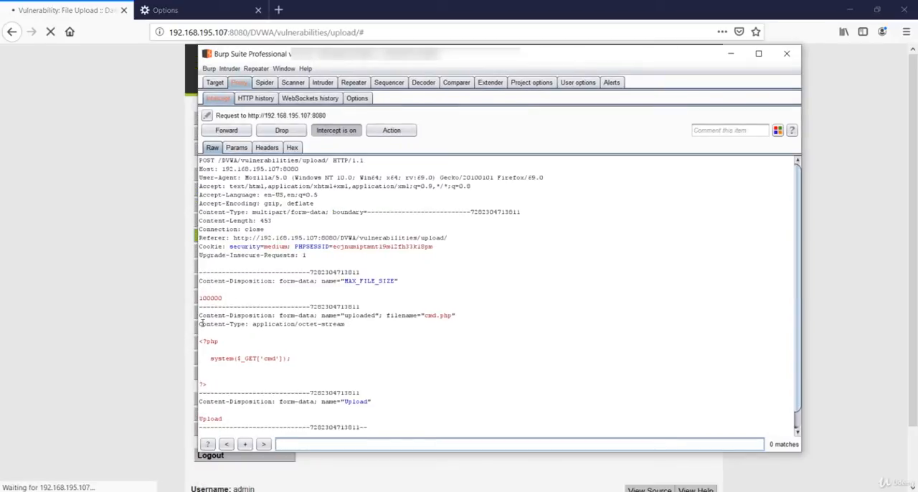
Replace the file part's Content-Type with image/jpeg and forward the request
{"action": "double_click", "coordinate": [222, 323]}
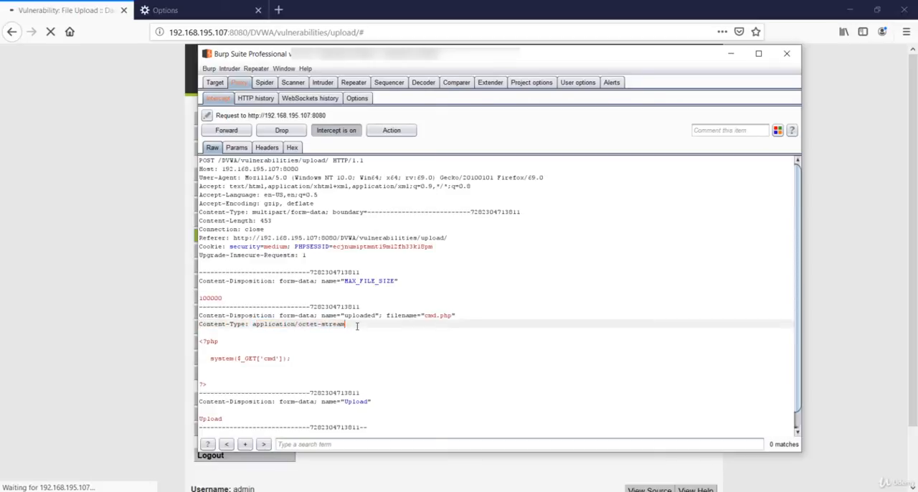
{"action": "key", "text": "BackSpace"}
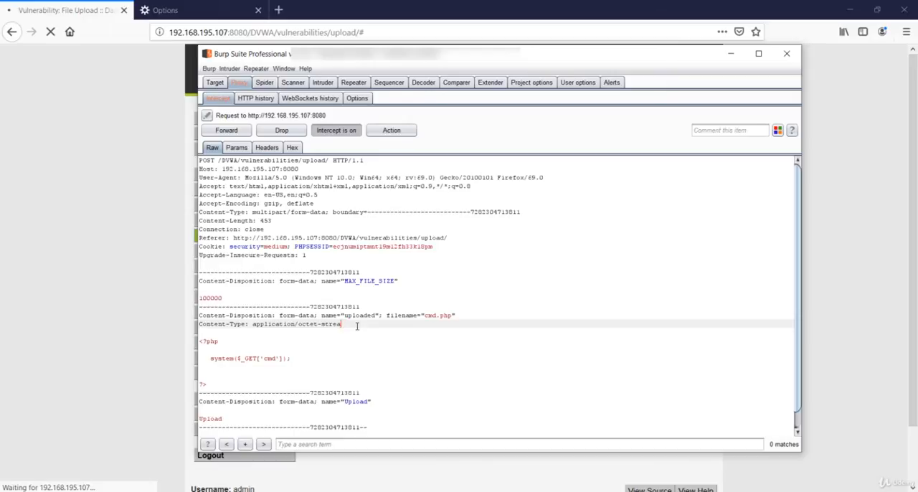
{"action": "key", "text": "BackSpace"}
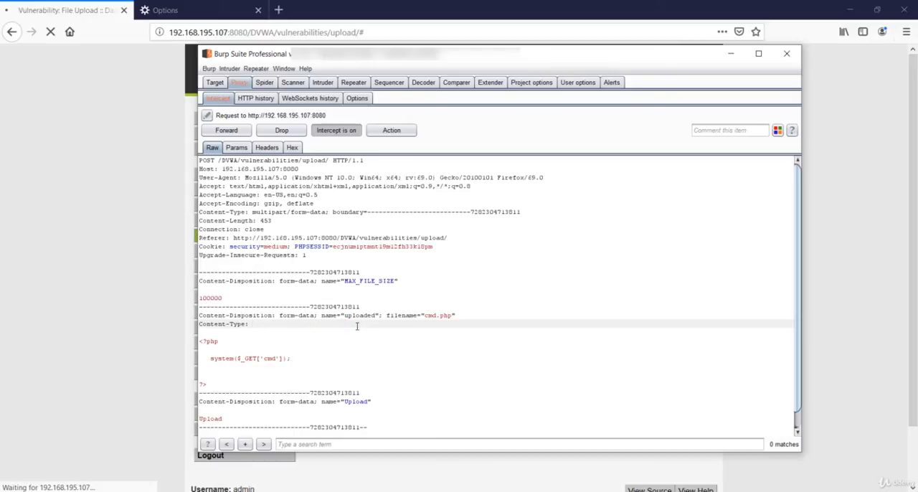
{"action": "type", "text": "image/"}
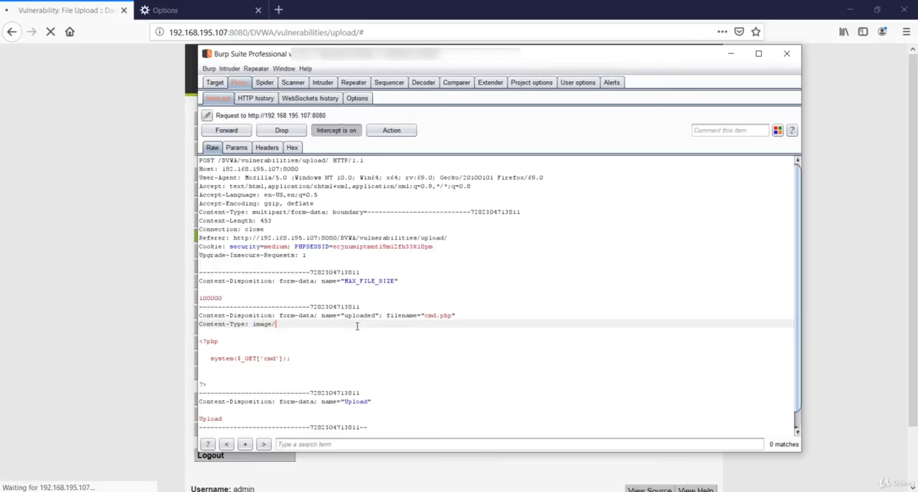
{"action": "type", "text": "jpeg"}
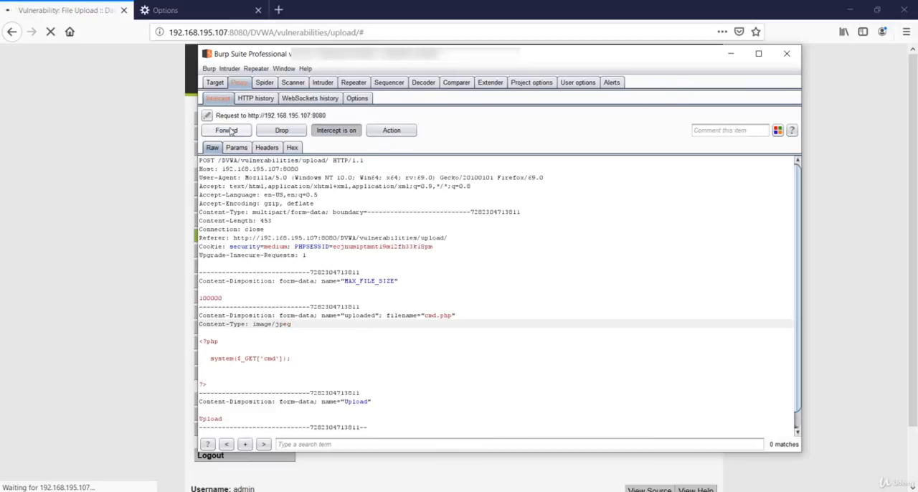
{"action": "left_click", "coordinate": [226, 130]}
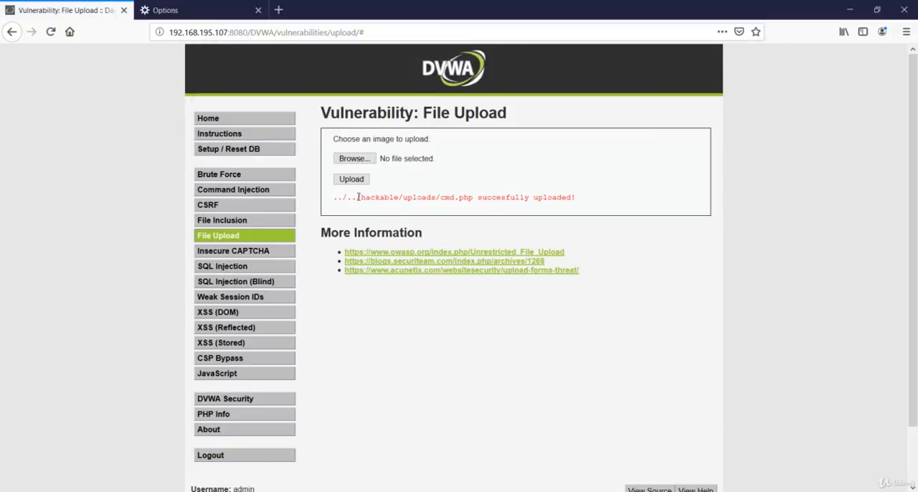
{"action": "mouse_move", "coordinate": [357, 196]}
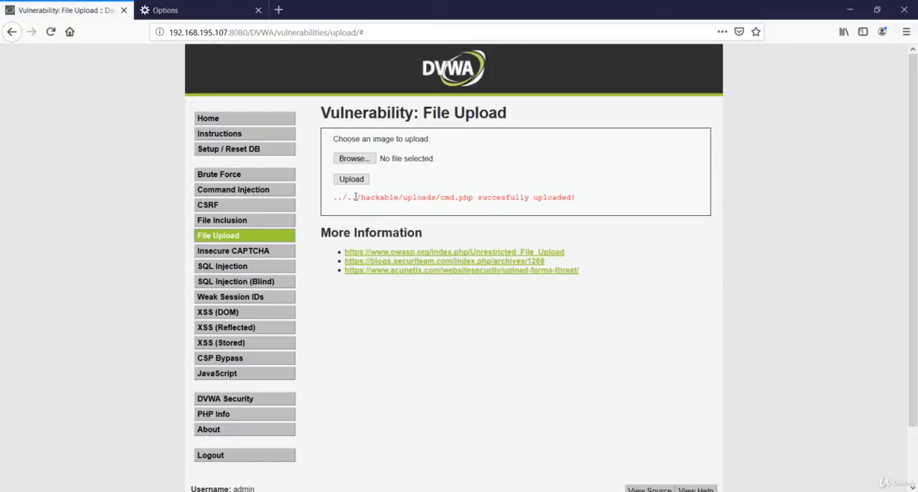
Select and copy the /hackable/uploads/cmd.php path from the success message
{"action": "left_click_drag", "start_coordinate": [356, 197], "coordinate": [465, 197]}
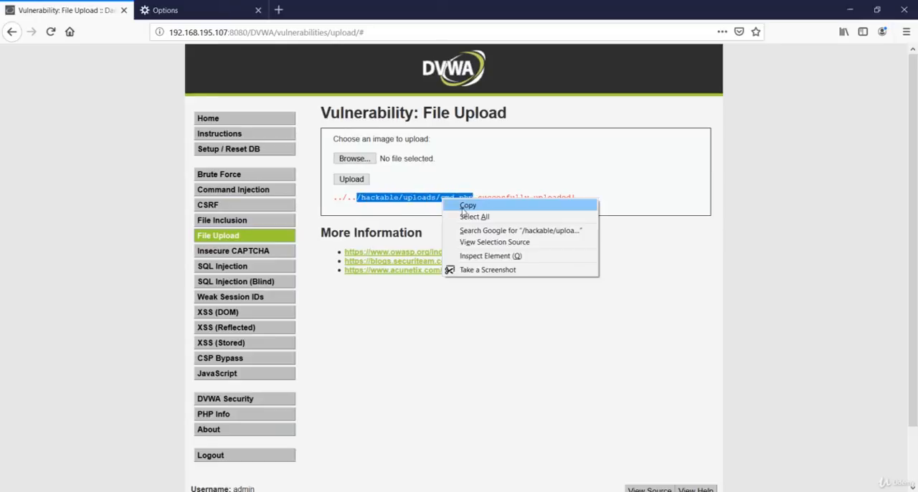
{"action": "left_click", "coordinate": [467, 206]}
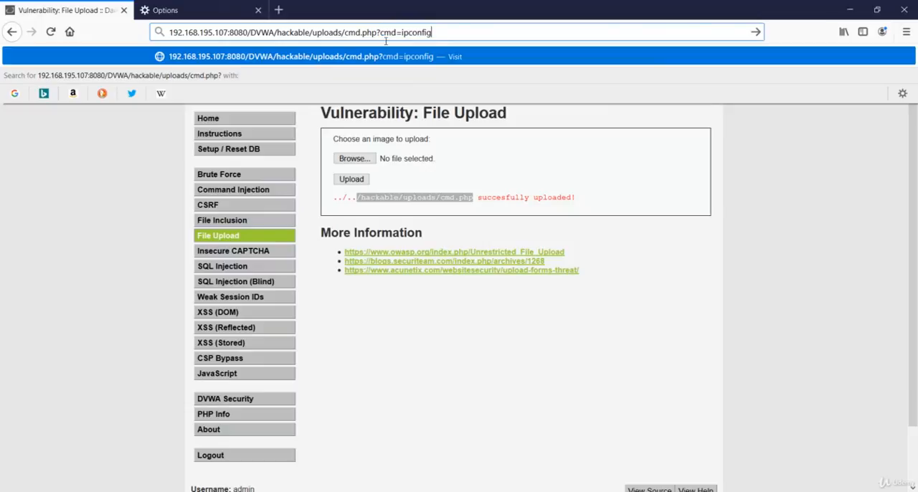
{"action": "mouse_move", "coordinate": [520, 47]}
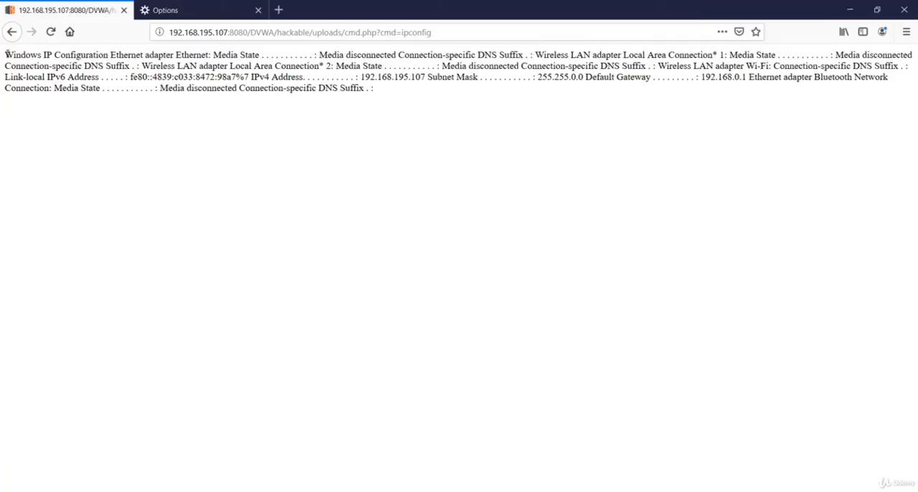
{"action": "mouse_move", "coordinate": [80, 130]}
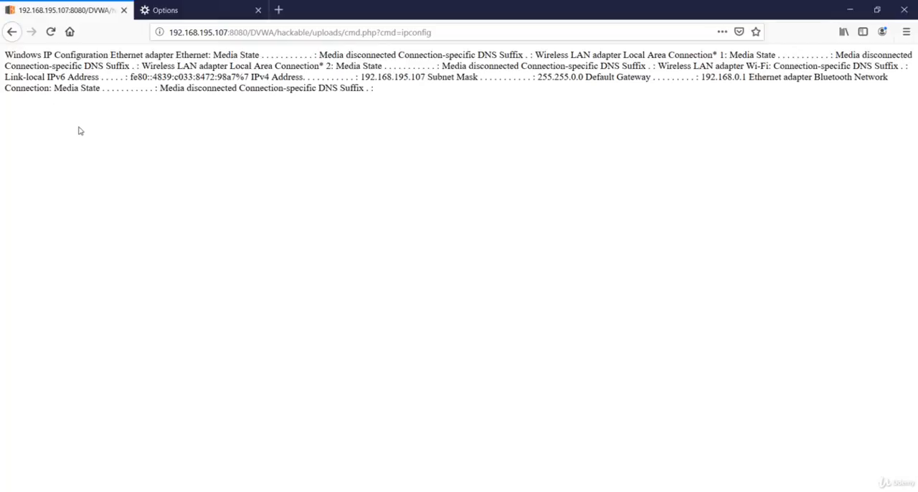